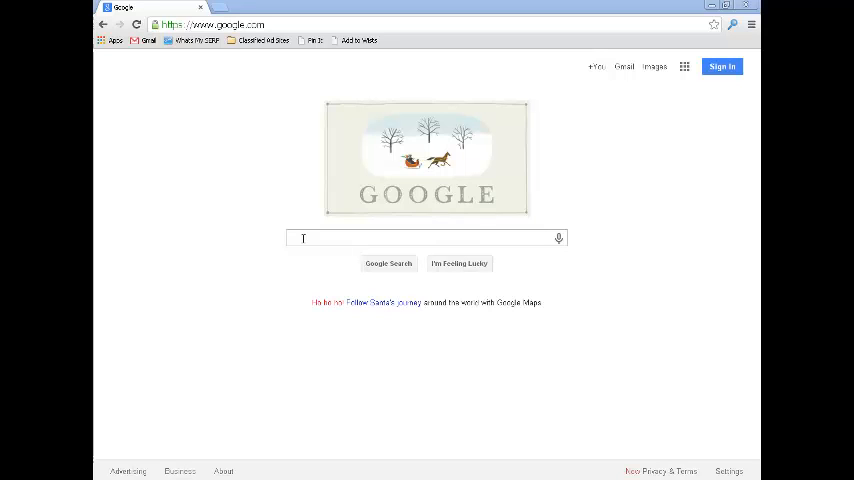
Search Google for amazon and highlight the total results count.
{"action": "type", "text": "amazon.com"}
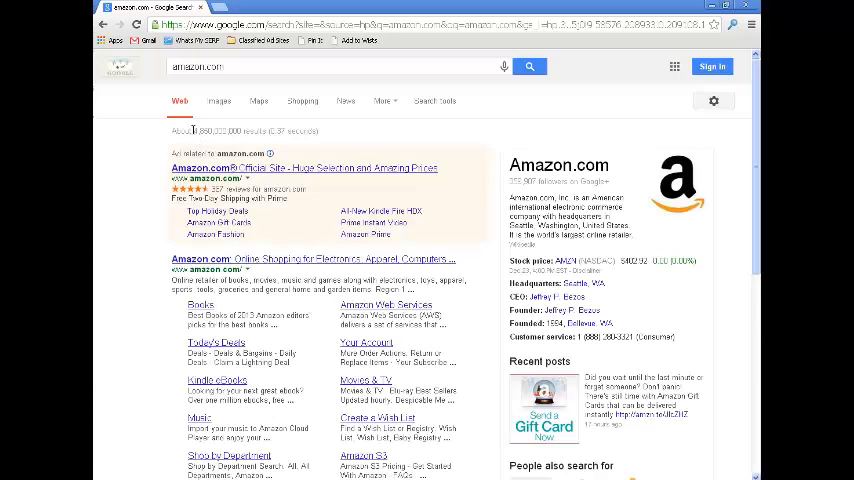
{"action": "double_click", "coordinate": [217, 131]}
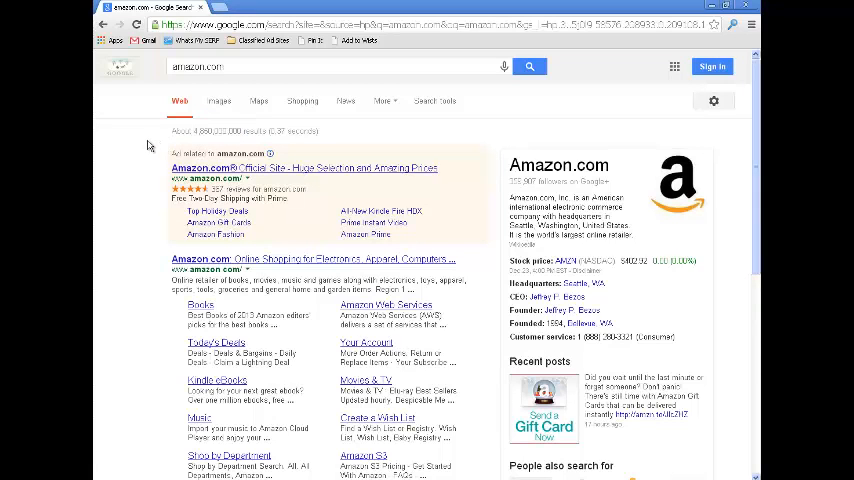
Review the amazon.com results, highlighting the quotes.wsj.com address, then return to the top.
{"action": "scroll", "scroll_direction": "down", "scroll_amount": 3}
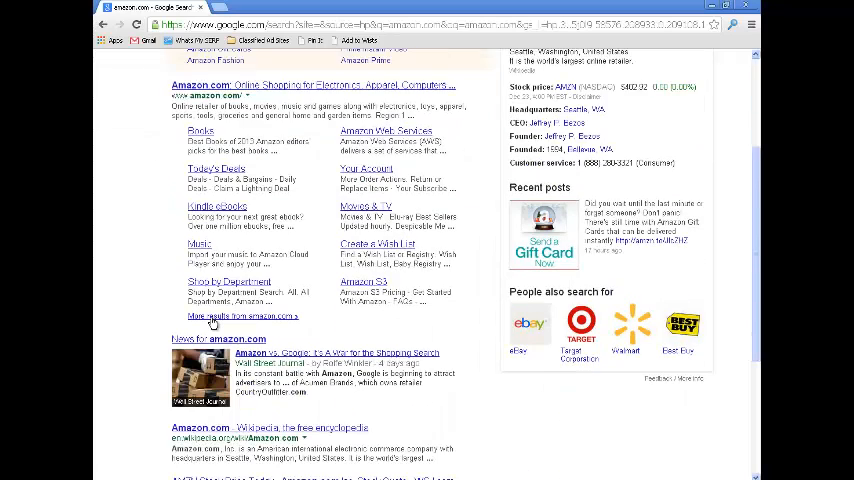
{"action": "scroll", "scroll_direction": "down", "scroll_amount": 3}
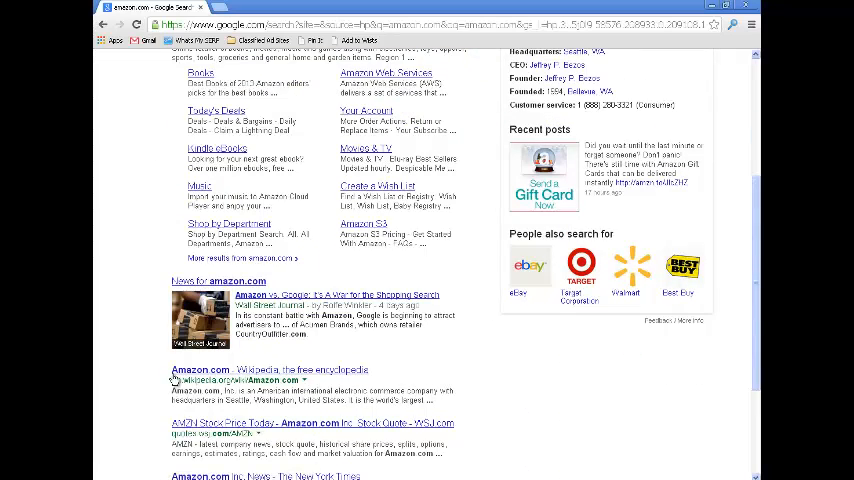
{"action": "double_click", "coordinate": [200, 380]}
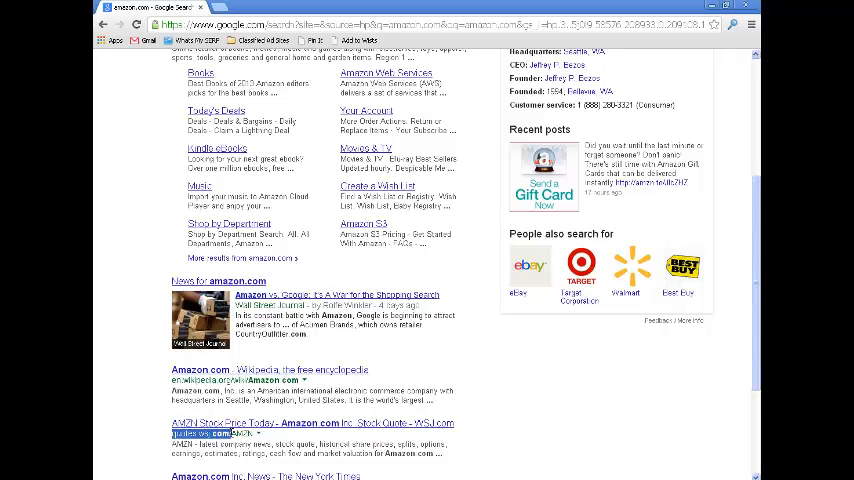
{"action": "scroll", "scroll_direction": "down", "scroll_amount": 3}
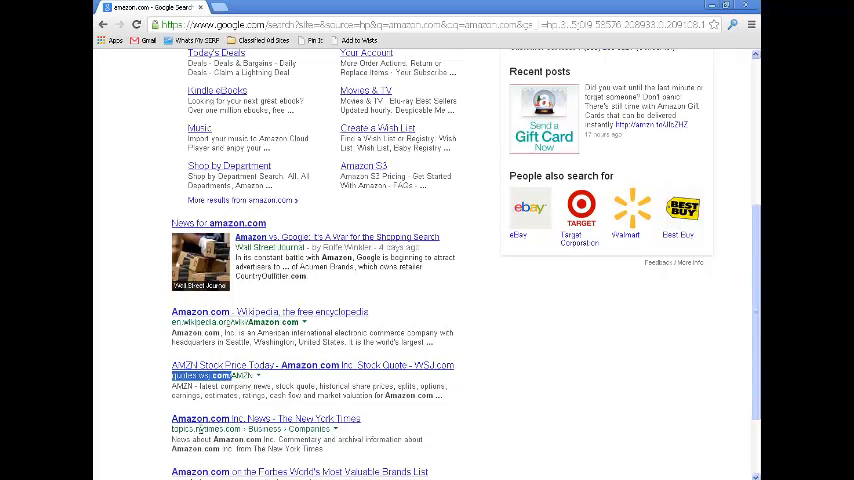
{"action": "scroll", "scroll_direction": "up", "scroll_amount": 3}
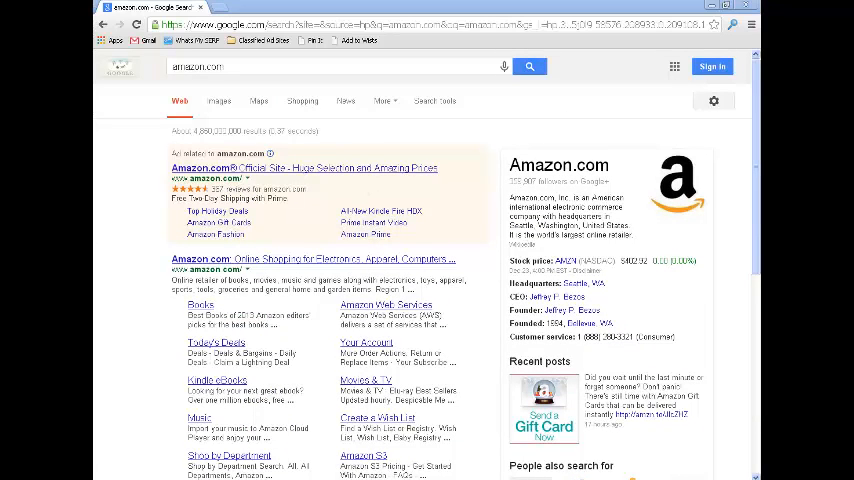
Return to the Google home page and start the site:amazon.com query.
{"action": "left_click", "coordinate": [246, 67]}
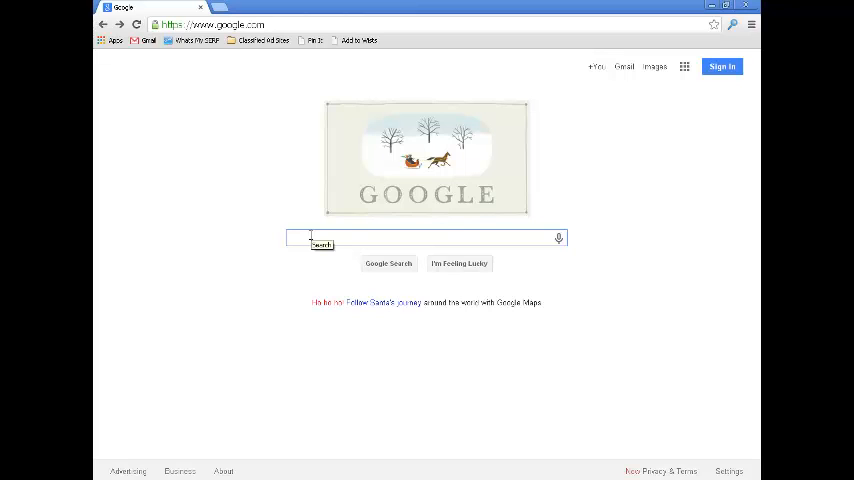
{"action": "type", "text": "site:amazon.com"}
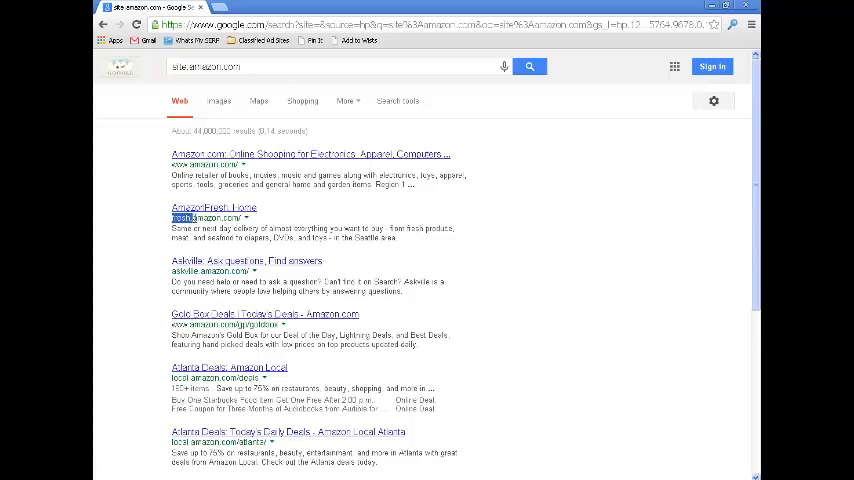
{"action": "mouse_move", "coordinate": [694, 139]}
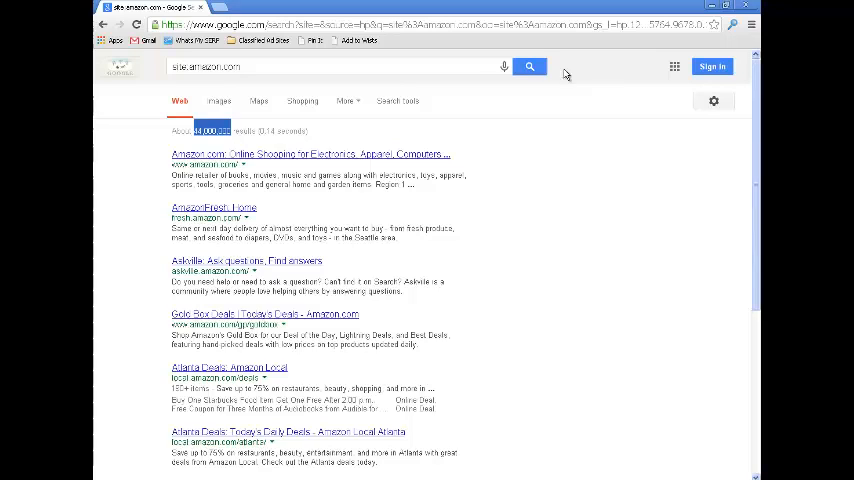
{"action": "left_click", "coordinate": [240, 66]}
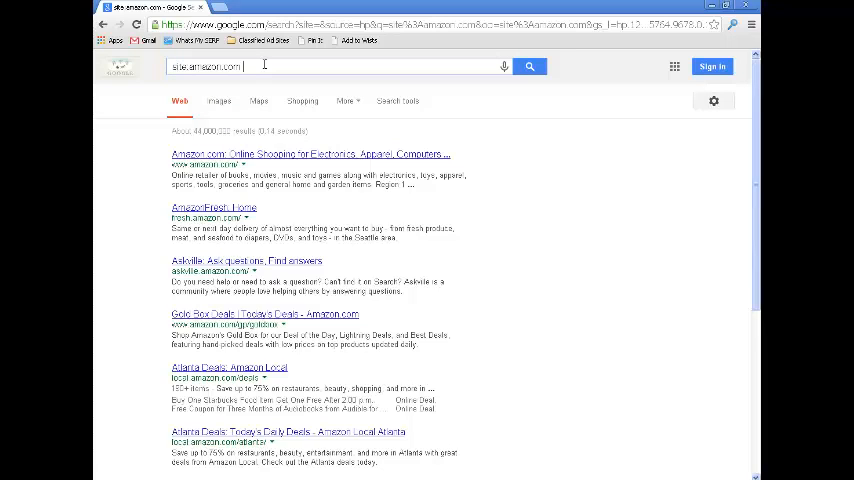
Search site:amazon.com + grills (about 7,660,000 results) and review them.
{"action": "type", "text": "+"}
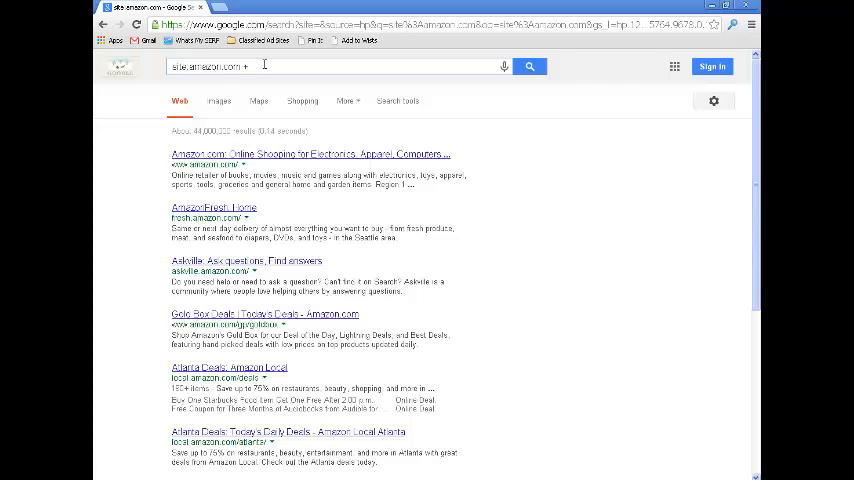
{"action": "type", "text": "grills"}
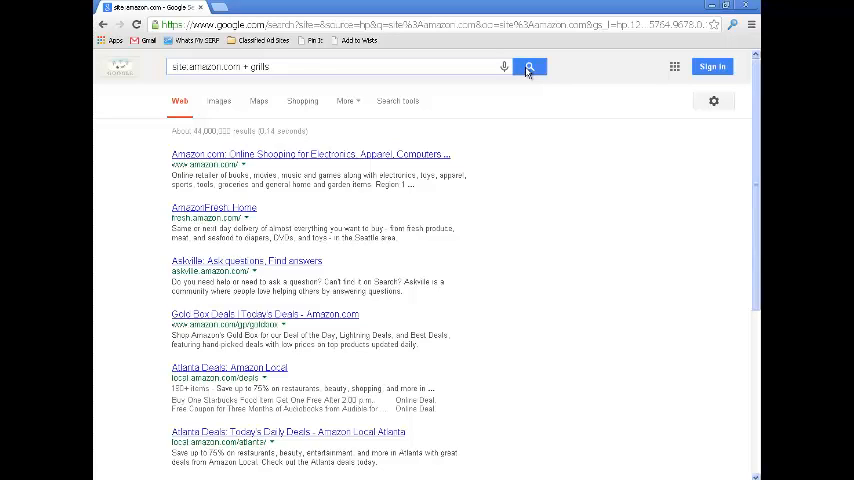
{"action": "left_click", "coordinate": [530, 66]}
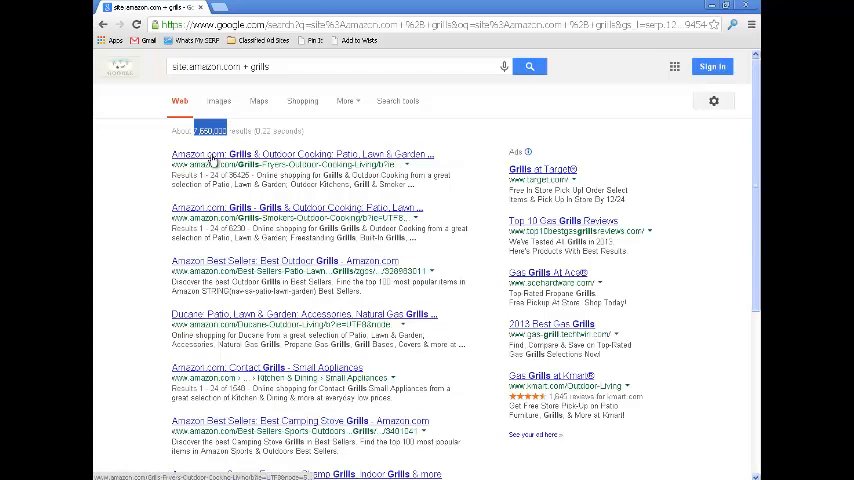
{"action": "mouse_move", "coordinate": [160, 314]}
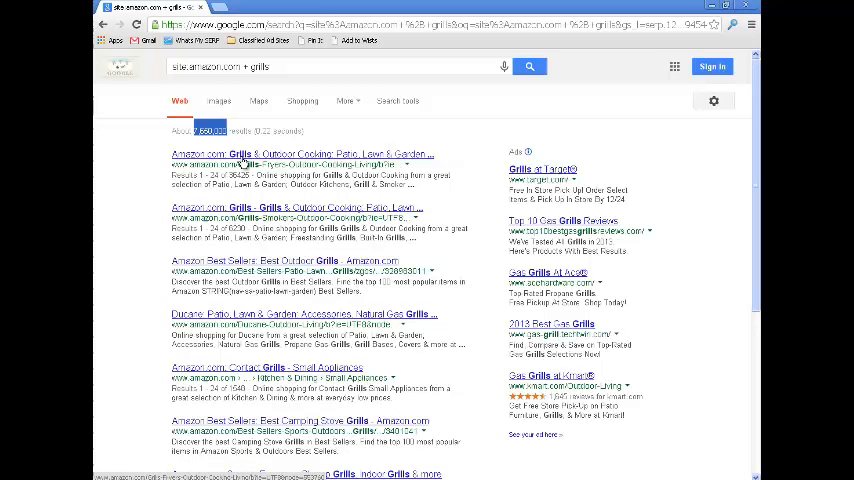
{"action": "scroll", "scroll_direction": "down", "scroll_amount": 3}
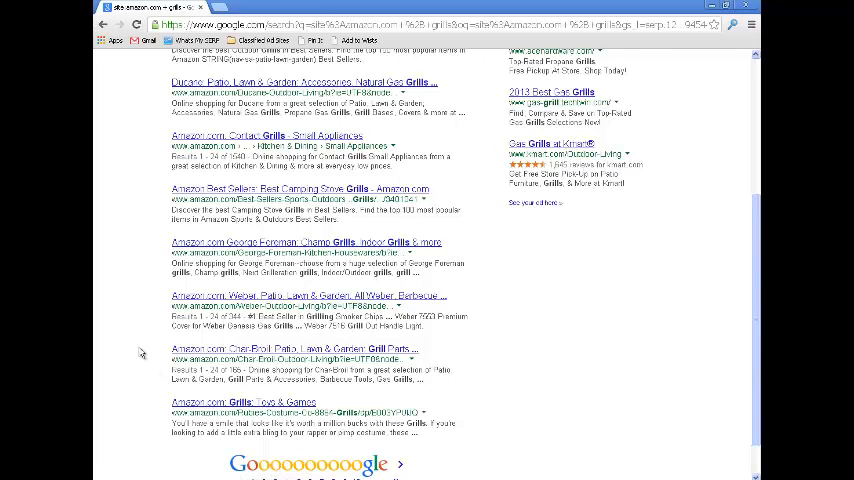
{"action": "scroll", "scroll_direction": "up", "scroll_amount": 3}
{"action": "type", "text": "site:amazon.com + ba"}
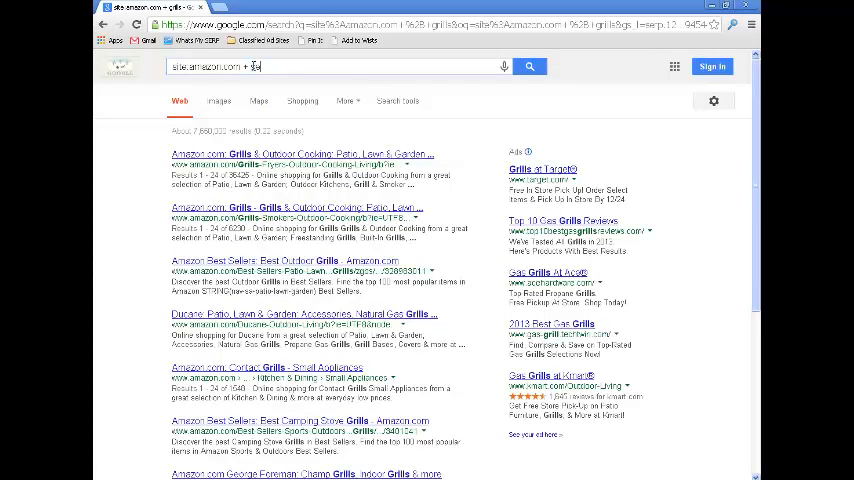
Search site:amazon.com + seo and highlight its roughly 58,400 results count.
{"action": "type", "text": "seo"}
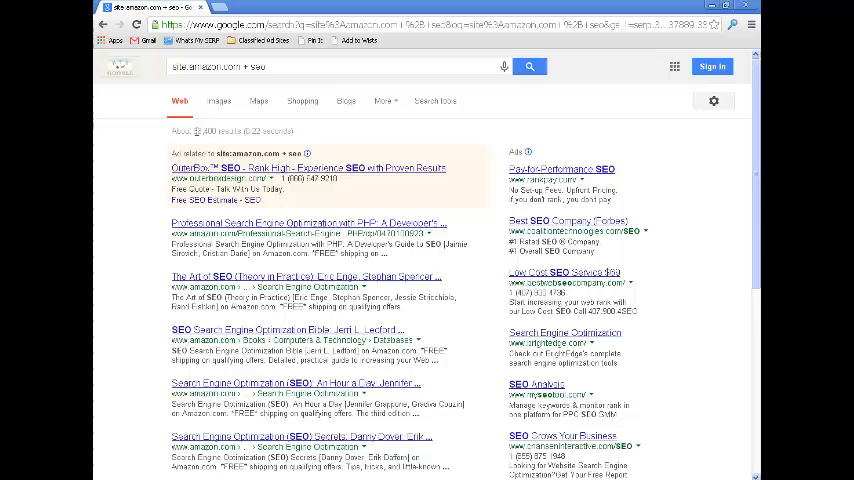
{"action": "double_click", "coordinate": [207, 131]}
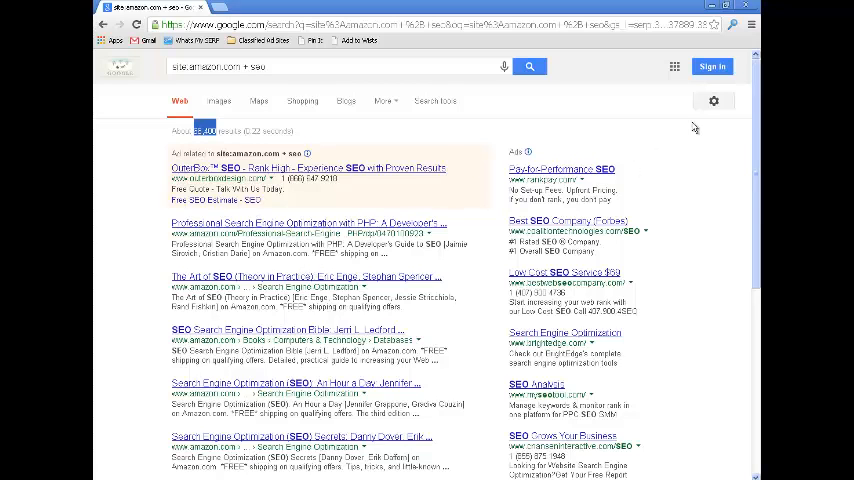
{"action": "mouse_move", "coordinate": [103, 24]}
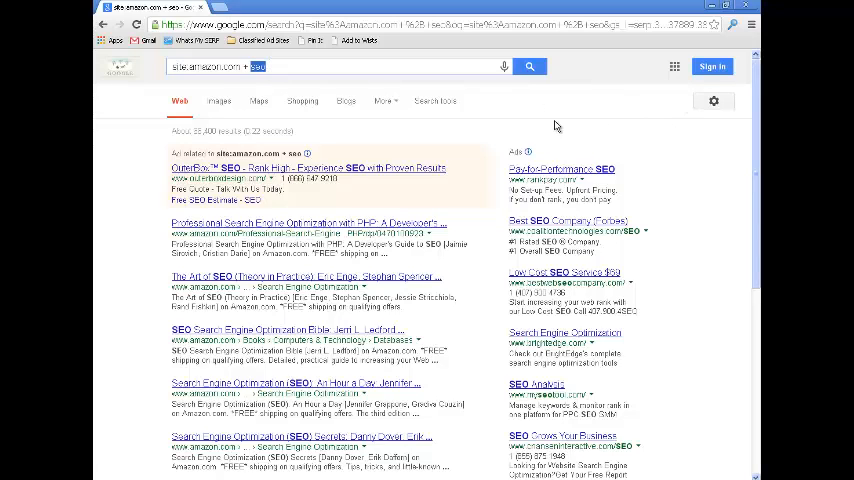
{"action": "mouse_move", "coordinate": [556, 123]}
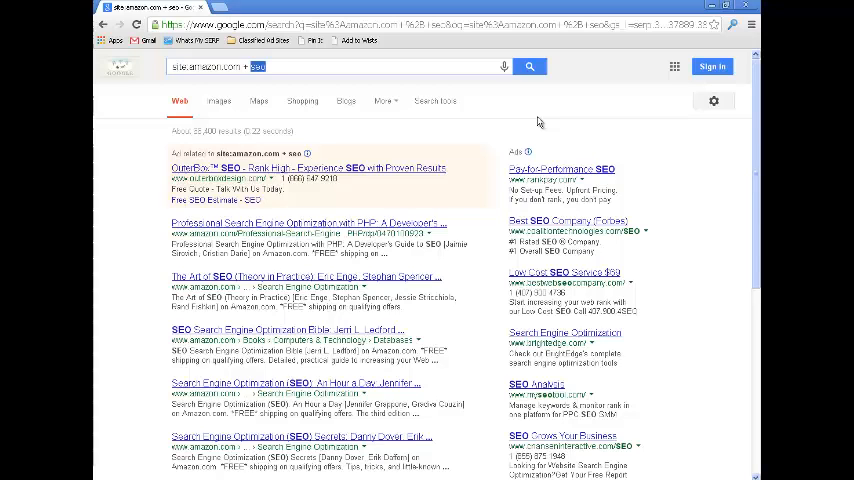
{"action": "mouse_move", "coordinate": [434, 101]}
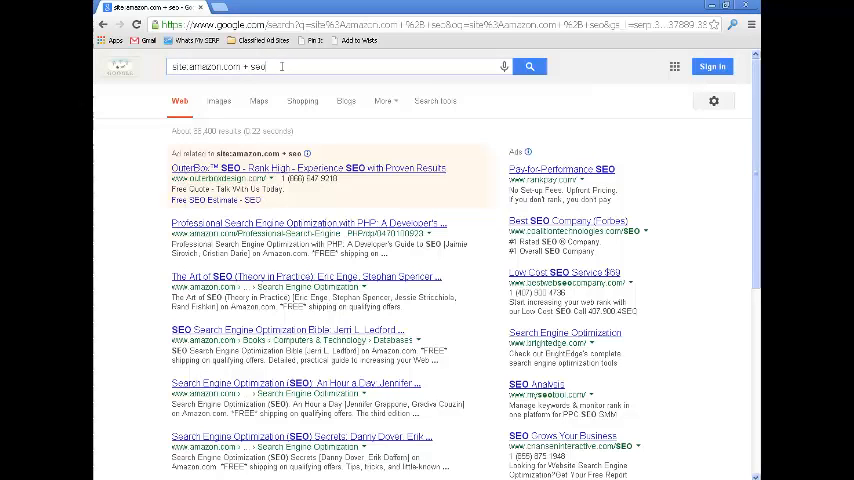
Run info:christmasfolly.com, see no information available, and select the domain to replace it.
{"action": "type", "text": "info:christmasfolly.com"}
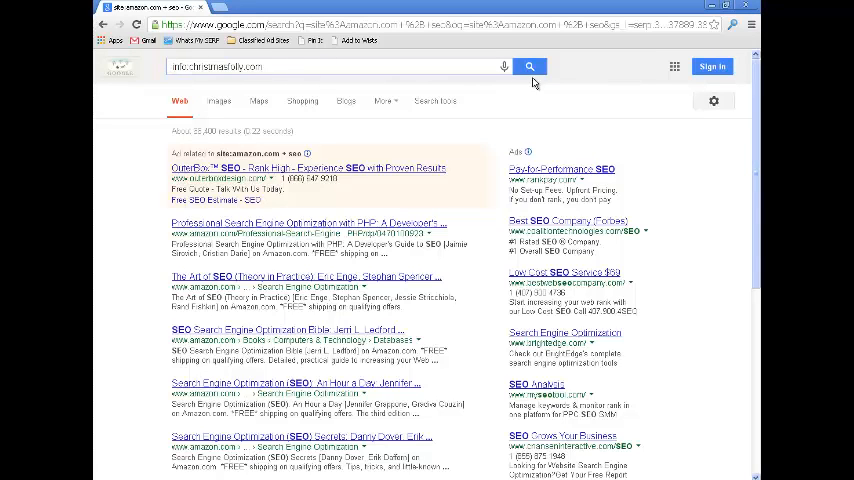
{"action": "left_click", "coordinate": [530, 66]}
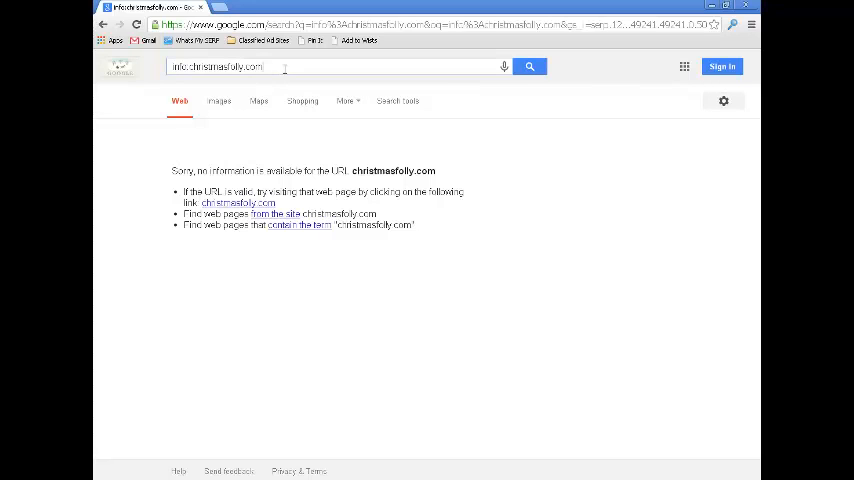
{"action": "double_click", "coordinate": [222, 66]}
{"action": "type", "text": "amazon"}
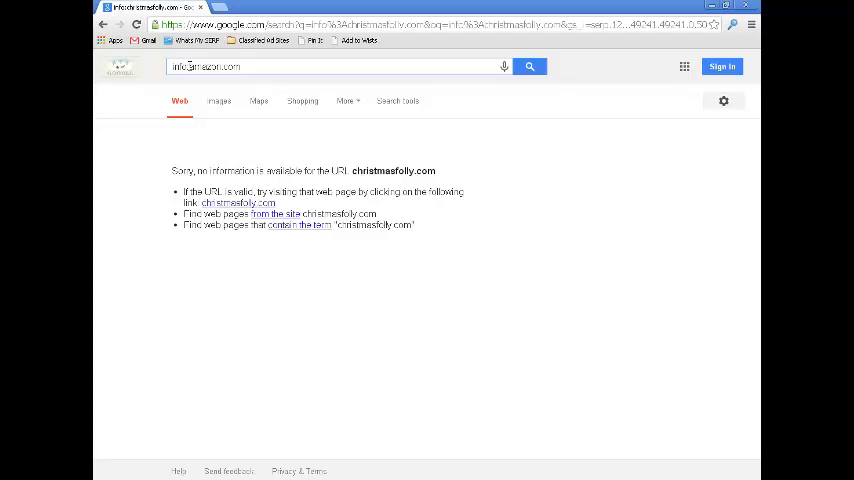
Run info:amazon.com and highlight the single Amazon.com result title.
{"action": "left_click", "coordinate": [240, 66]}
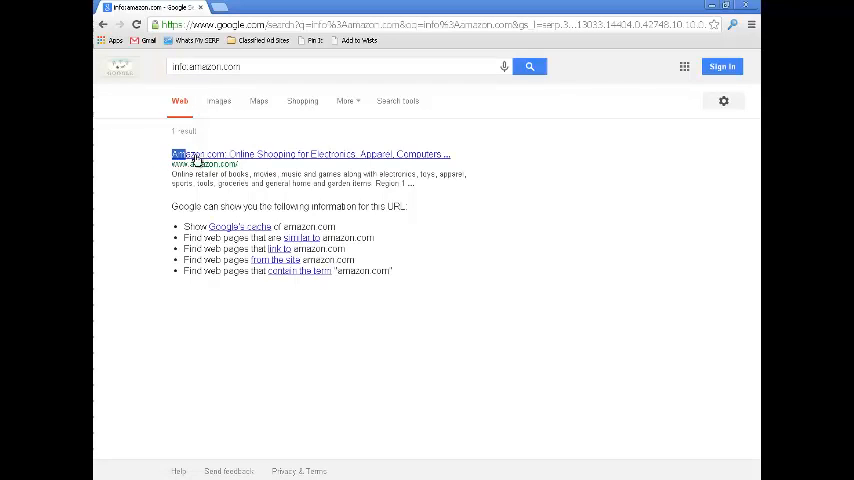
{"action": "left_click_drag", "start_coordinate": [195, 160], "coordinate": [420, 184]}
{"action": "type", "text": "seosamerica.org"}
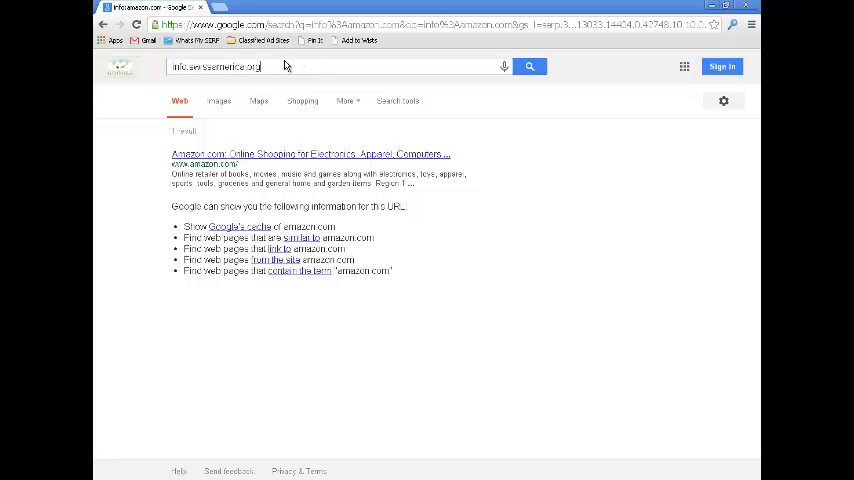
On the info:swissamerica.org result, highlight the swissamerica.com address and the .org query domain.
{"action": "double_click", "coordinate": [249, 66]}
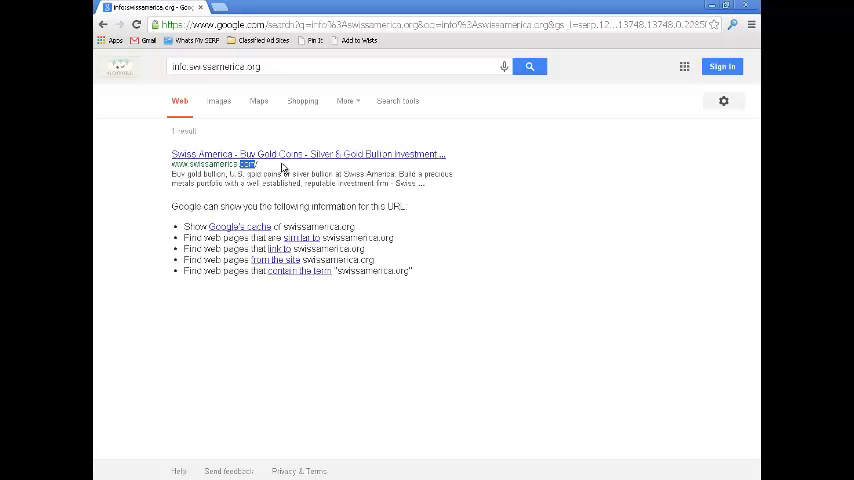
{"action": "mouse_move", "coordinate": [510, 192]}
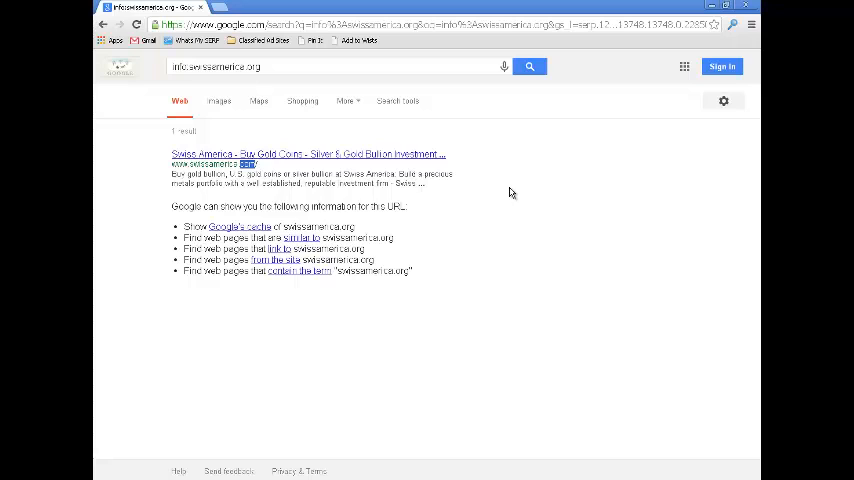
{"action": "left_click", "coordinate": [264, 66]}
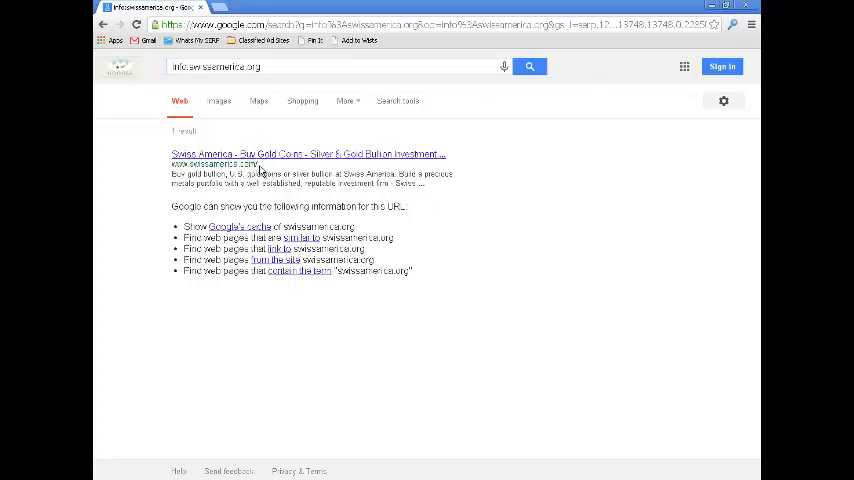
{"action": "double_click", "coordinate": [228, 66]}
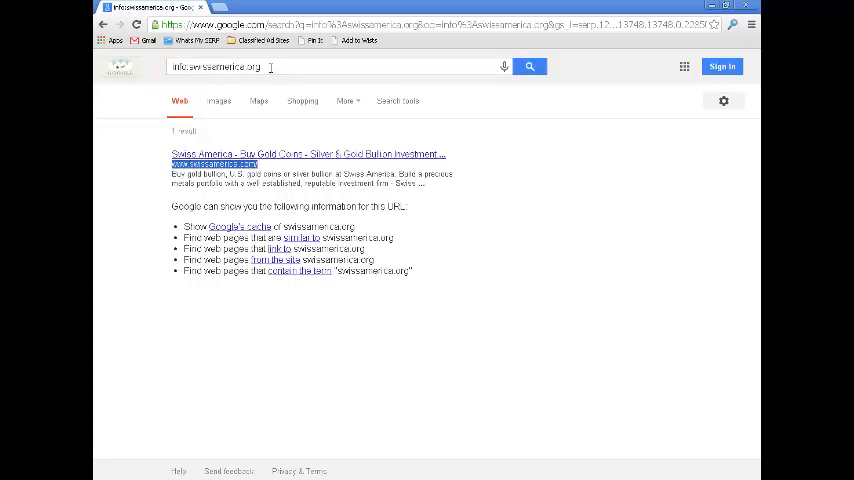
{"action": "double_click", "coordinate": [220, 66]}
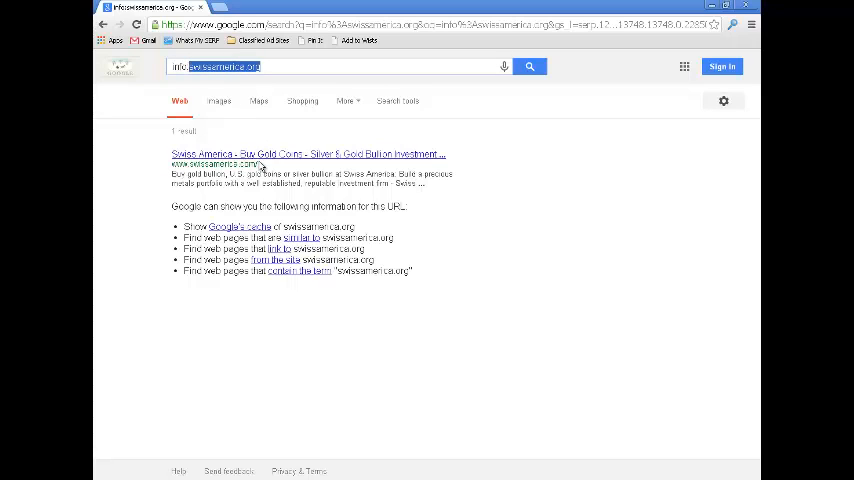
{"action": "double_click", "coordinate": [214, 165]}
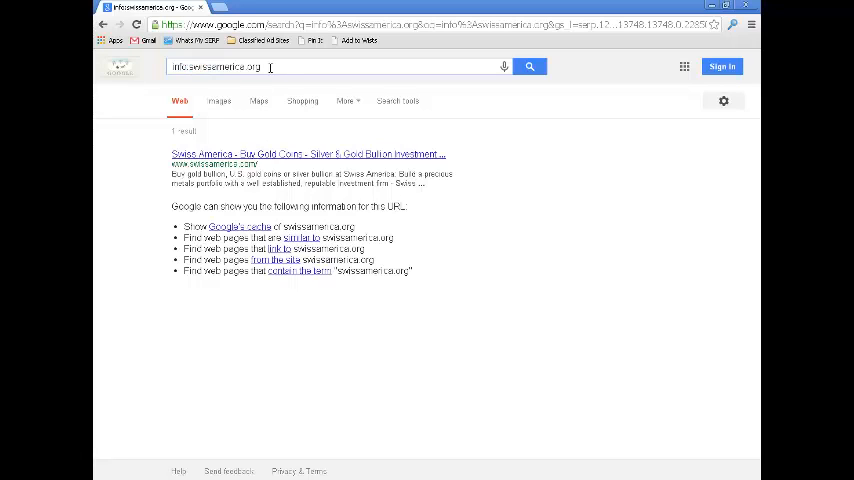
{"action": "triple_click", "coordinate": [215, 67]}
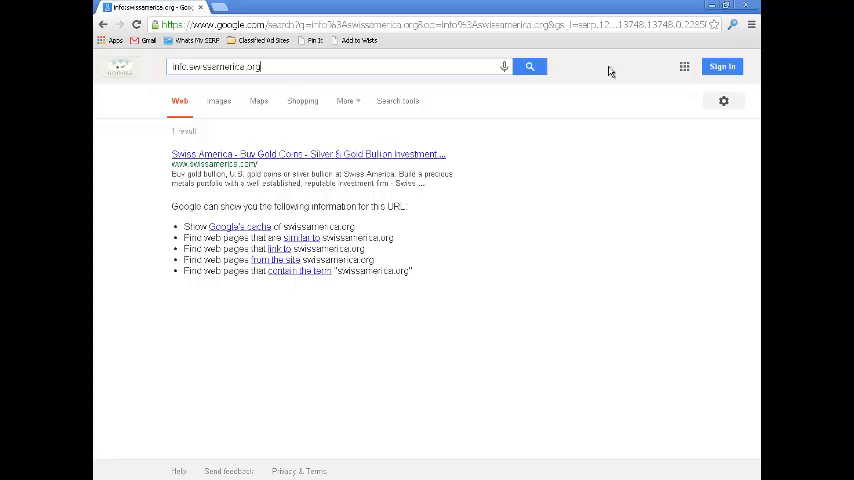
{"action": "mouse_move", "coordinate": [665, 65]}
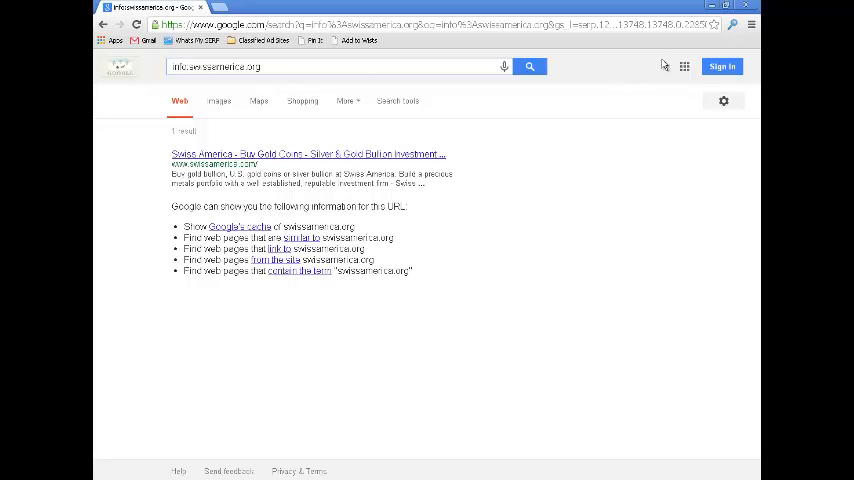